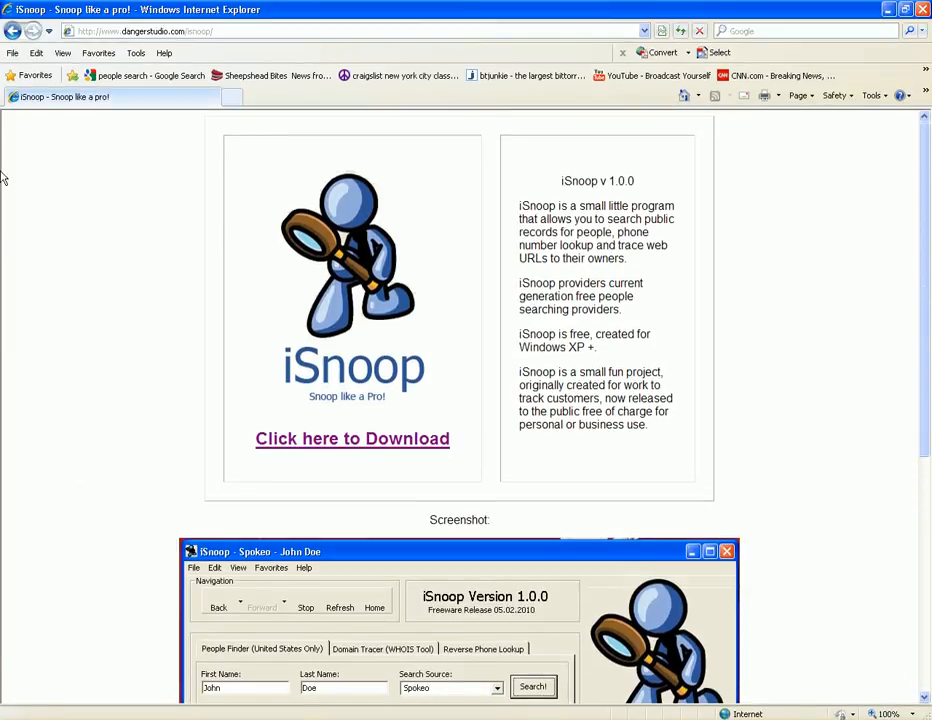
{"action": "mouse_move", "coordinate": [584, 296]}
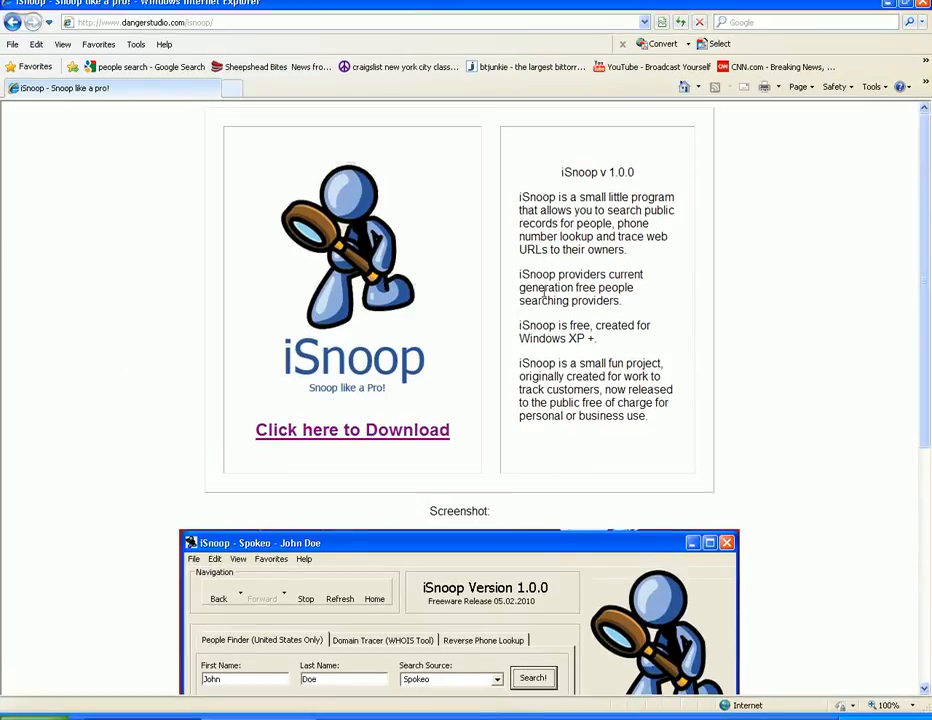
Scroll down the iSnoop download page before launching the iSnoop application.
{"action": "scroll", "scroll_direction": "down", "scroll_amount": 3}
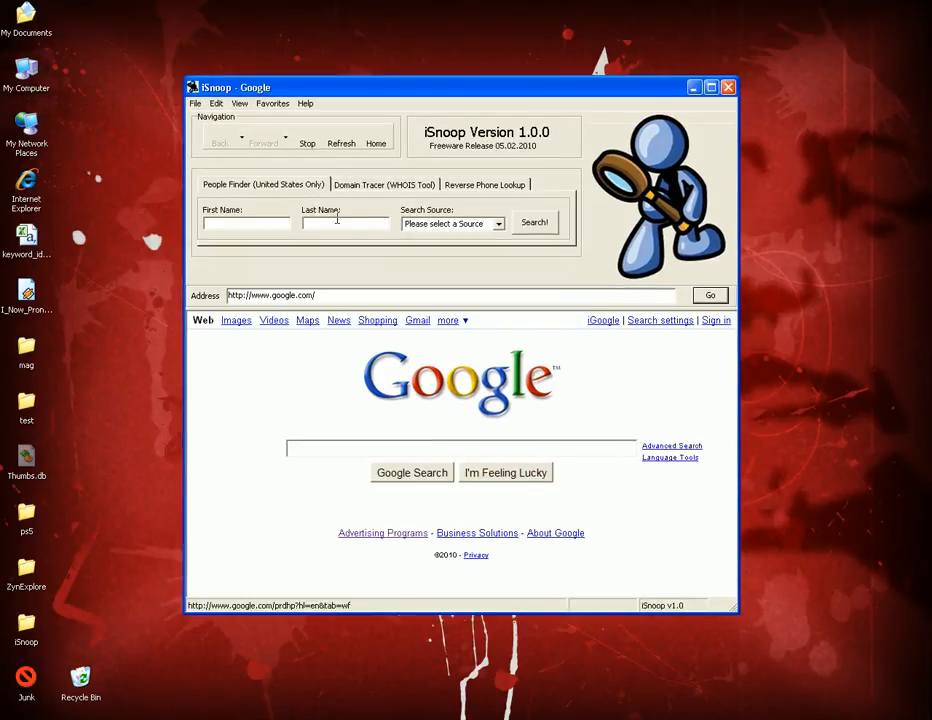
{"action": "left_click", "coordinate": [484, 184]}
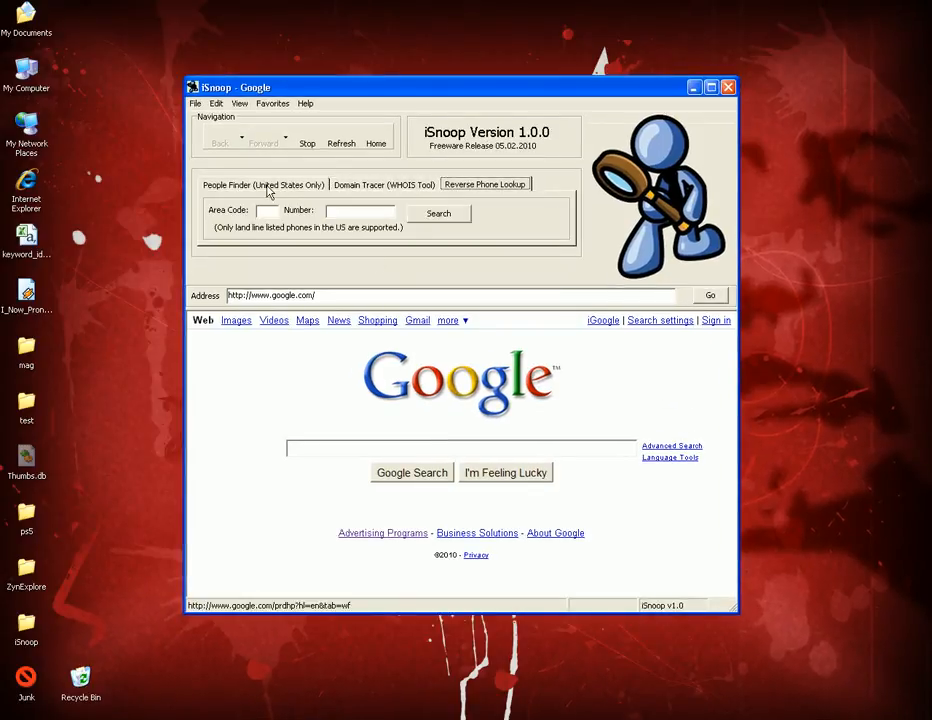
{"action": "left_click", "coordinate": [384, 184]}
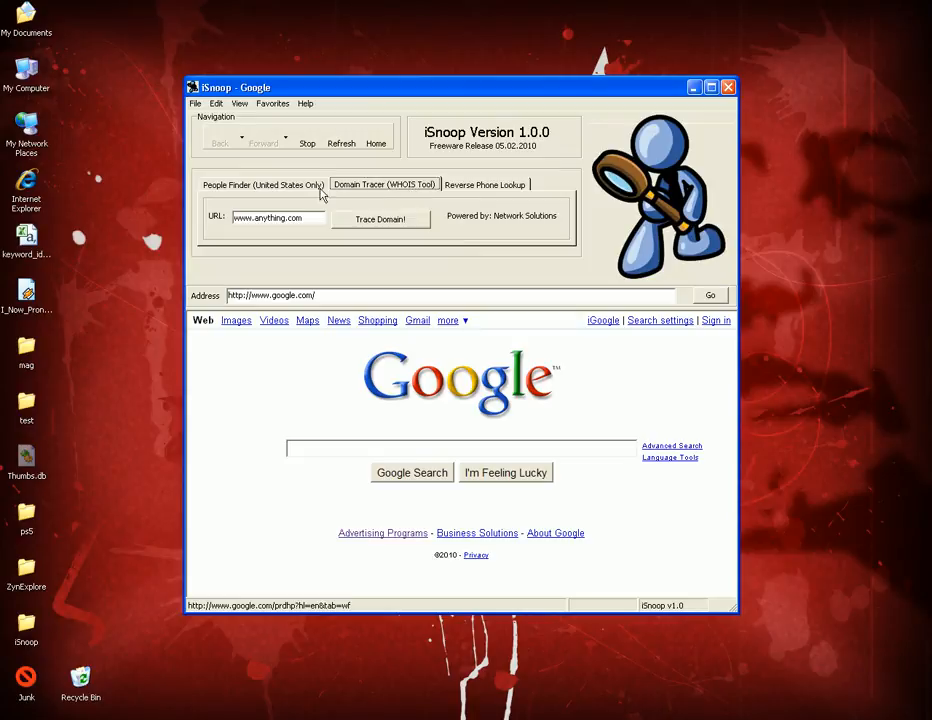
{"action": "left_click", "coordinate": [484, 184]}
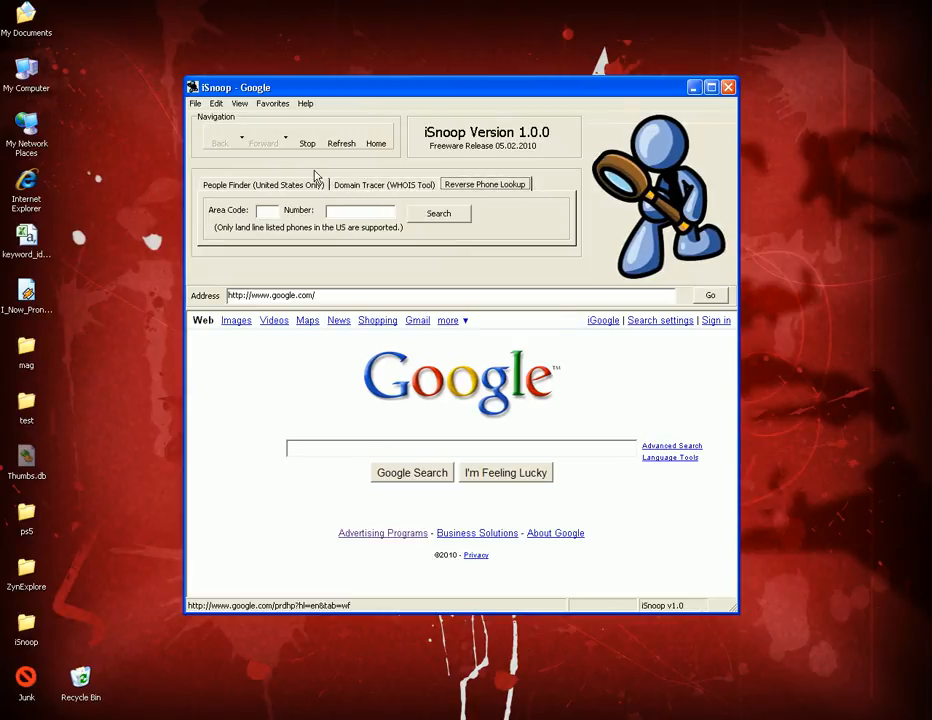
{"action": "left_click", "coordinate": [262, 184]}
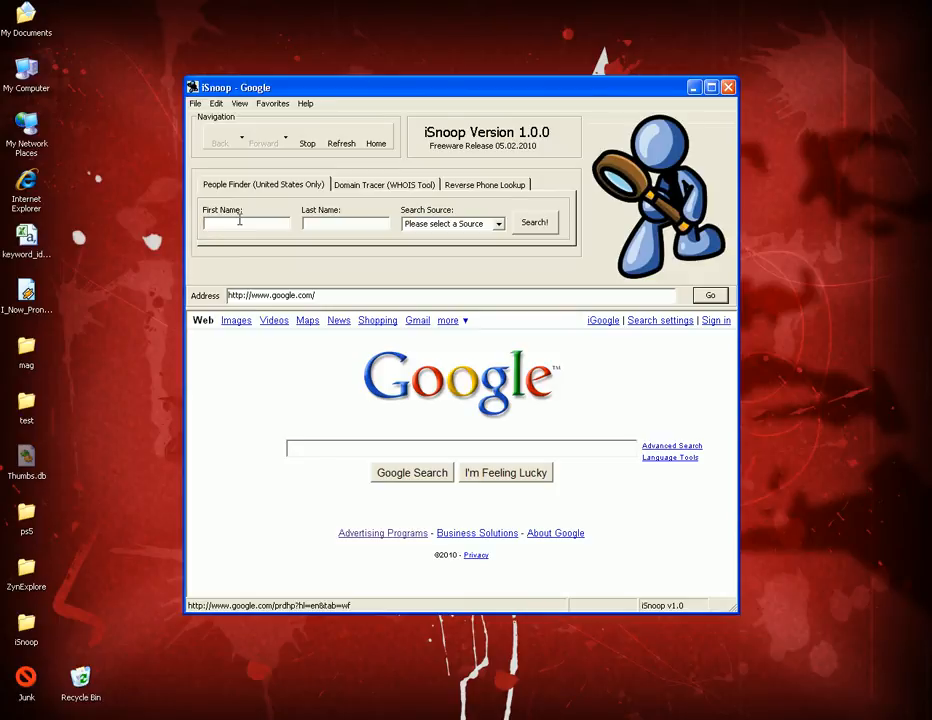
Enter first name john, last name doe, and choose WikiWorldBook as the search source.
{"action": "type", "text": "john doe"}
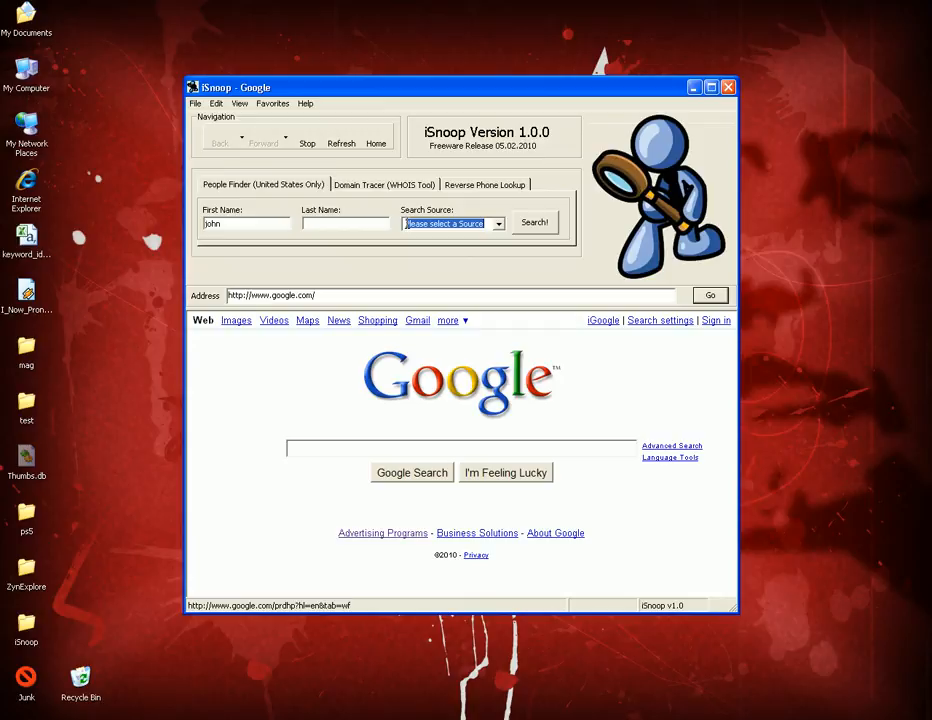
{"action": "type", "text": "doe"}
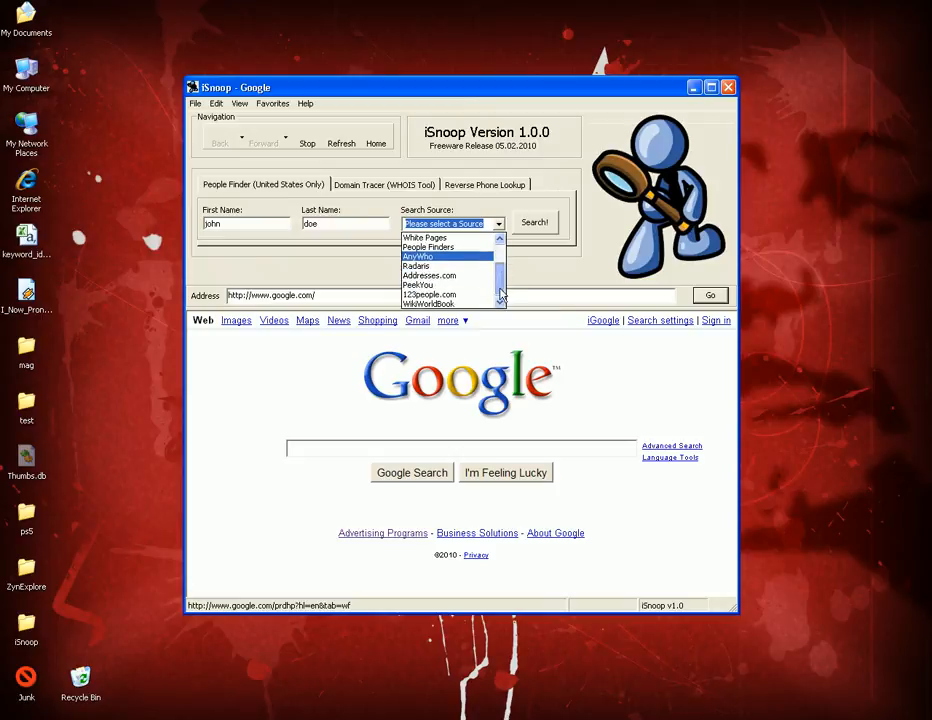
{"action": "left_click", "coordinate": [430, 304]}
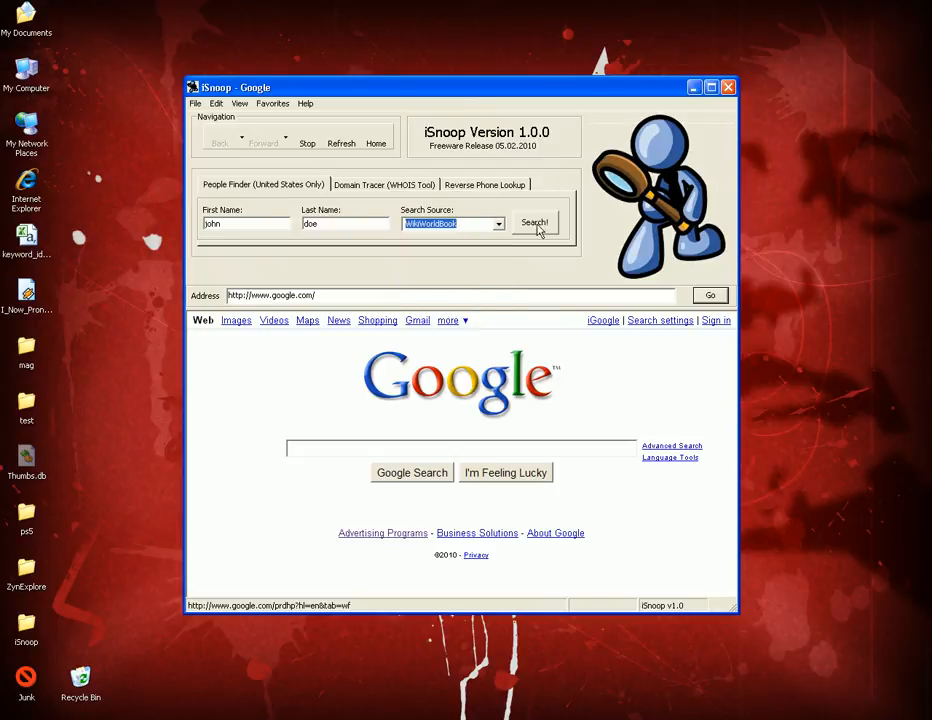
Search WikiWorldBook for john doe and scroll through its two matches.
{"action": "left_click", "coordinate": [534, 222]}
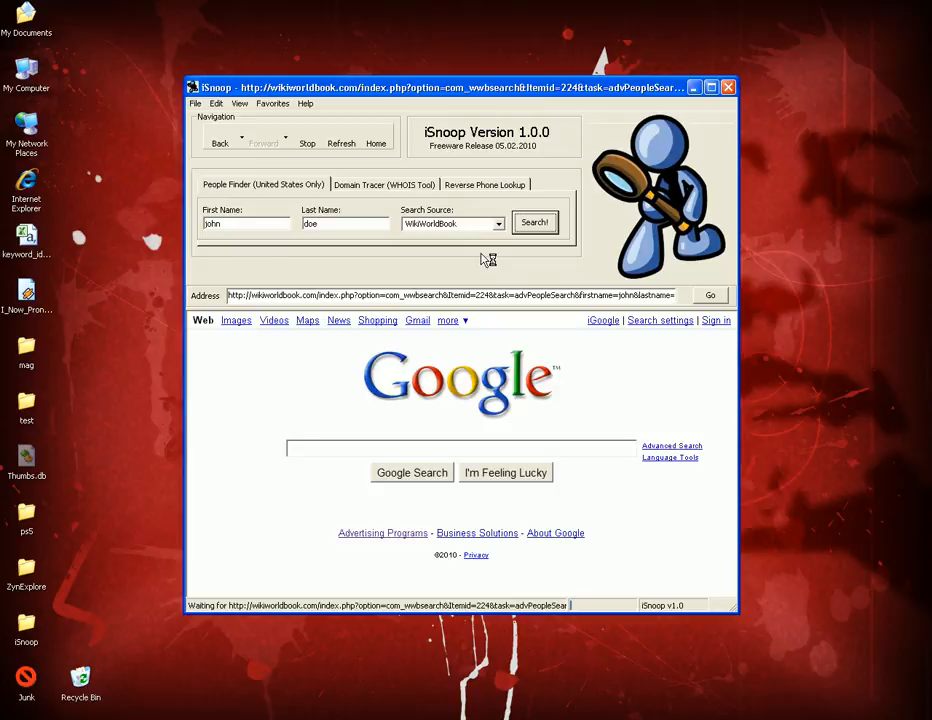
{"action": "left_click", "coordinate": [536, 222]}
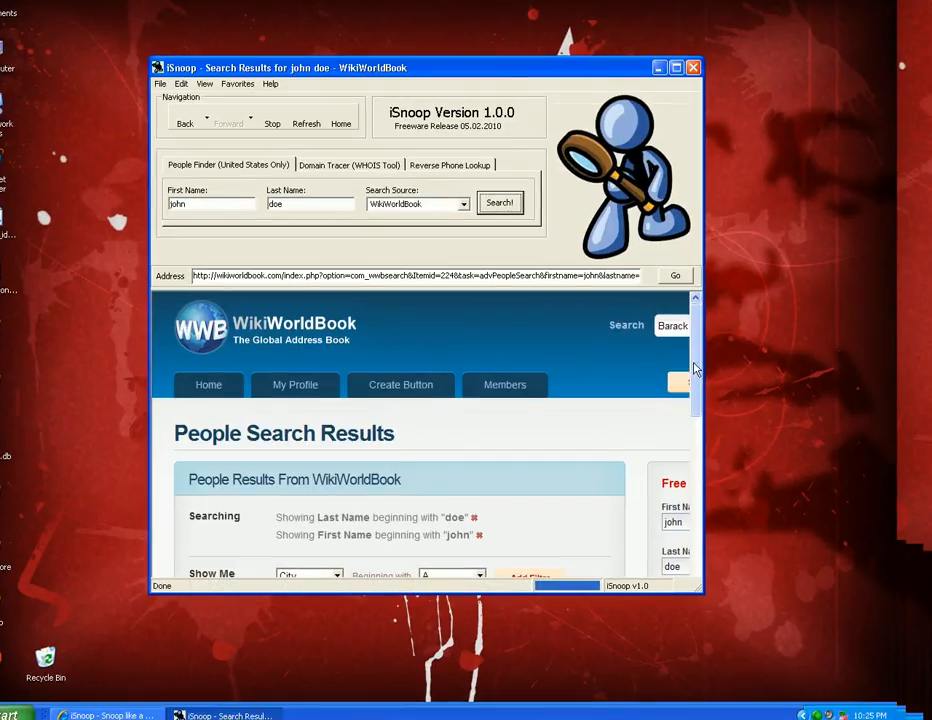
{"action": "scroll", "scroll_direction": "down", "scroll_amount": 3}
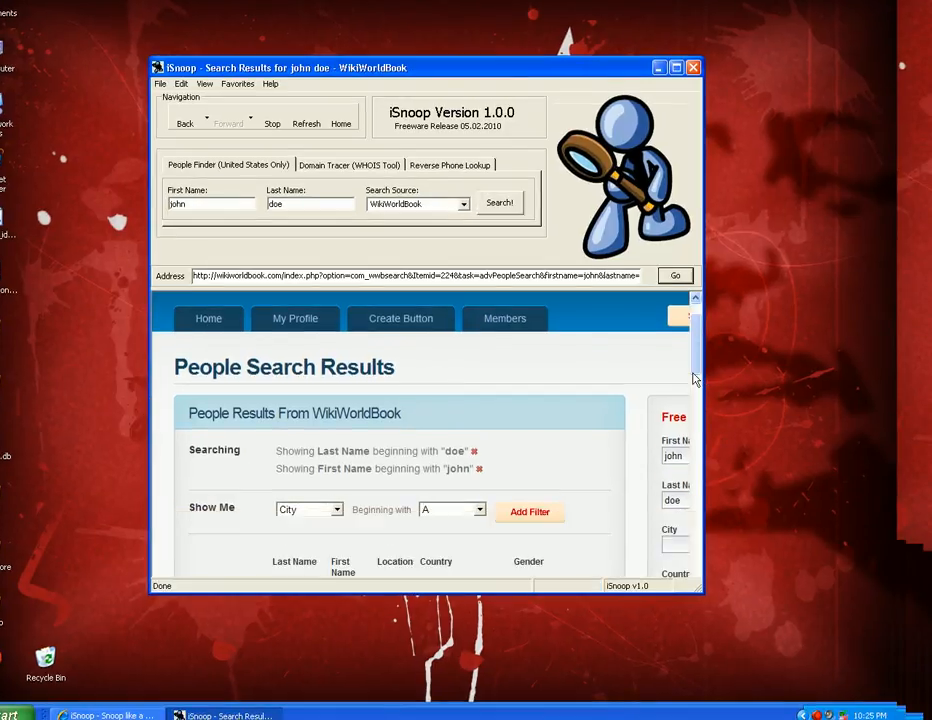
{"action": "scroll", "scroll_direction": "down", "scroll_amount": 3}
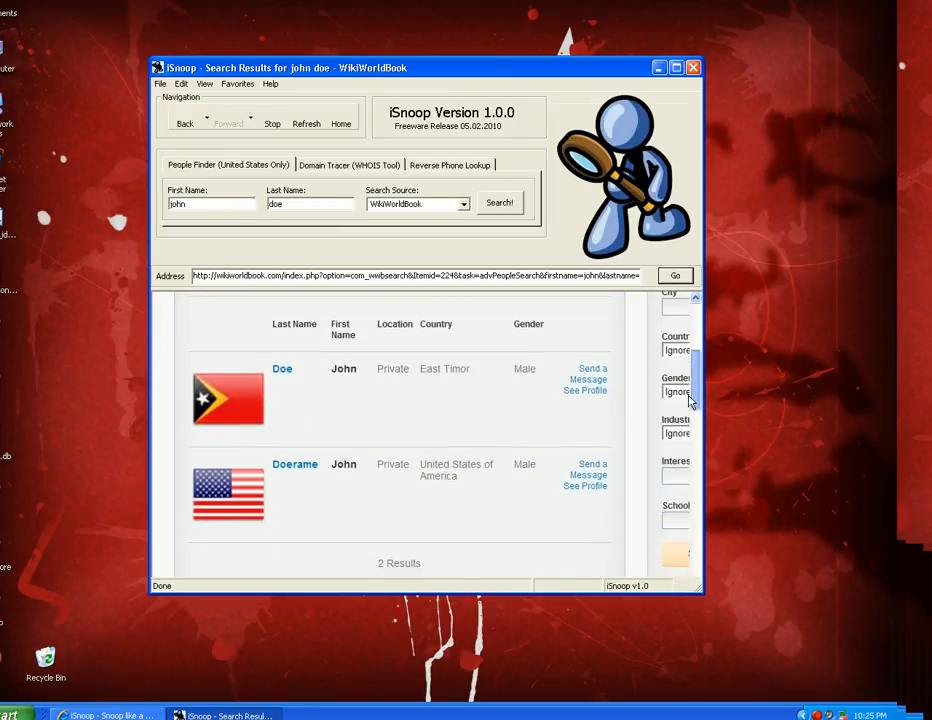
{"action": "scroll", "scroll_direction": "down", "scroll_amount": 3}
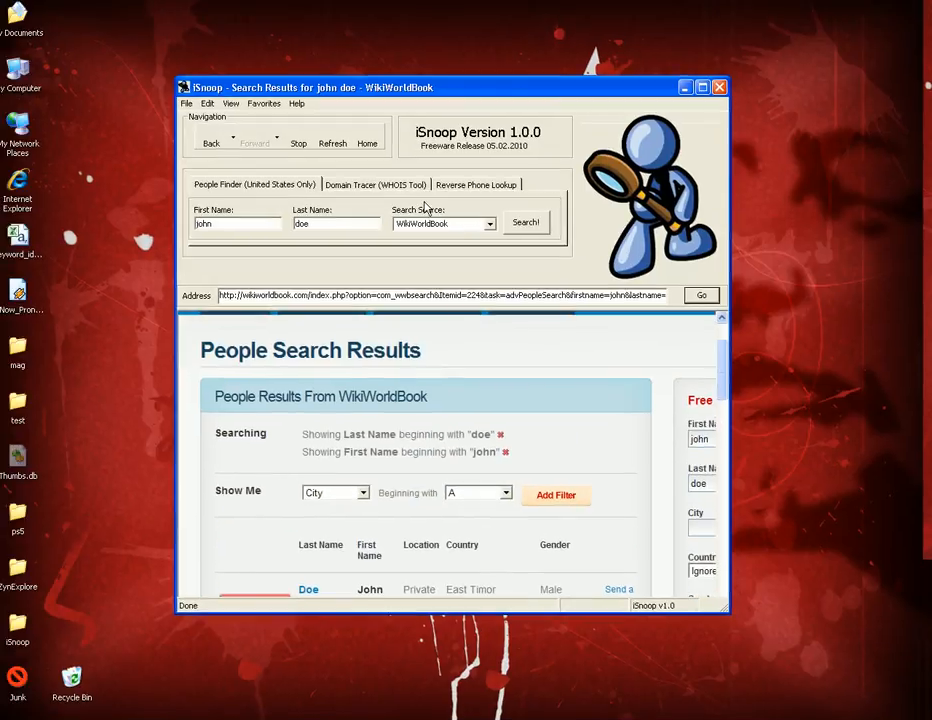
Pick 123people.com as the source and scroll its john doe results with pictures, phones and emails.
{"action": "left_click", "coordinate": [488, 224]}
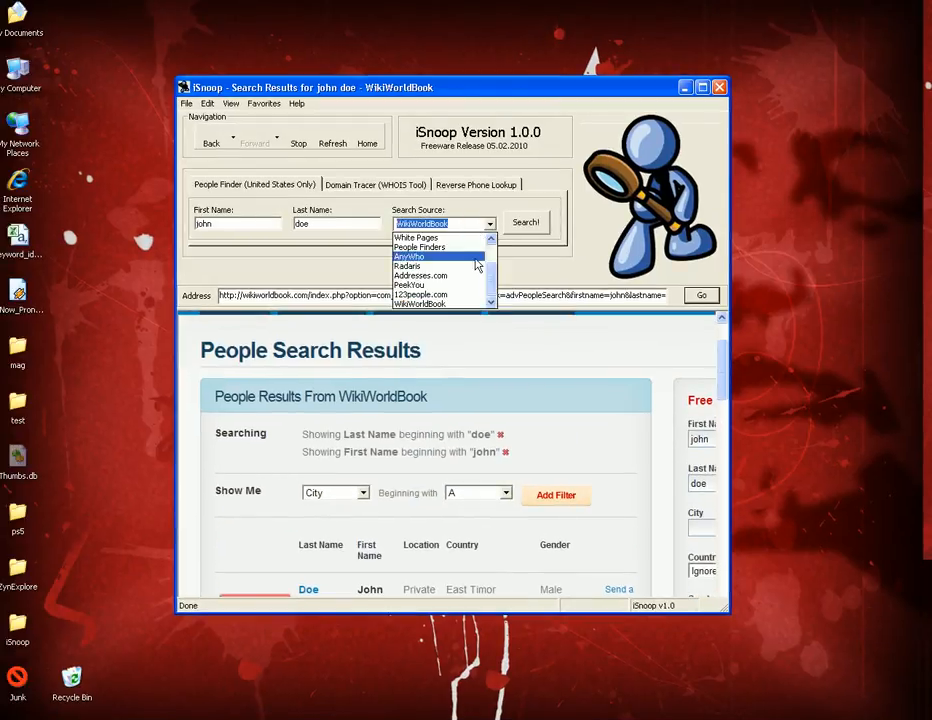
{"action": "left_click", "coordinate": [420, 294]}
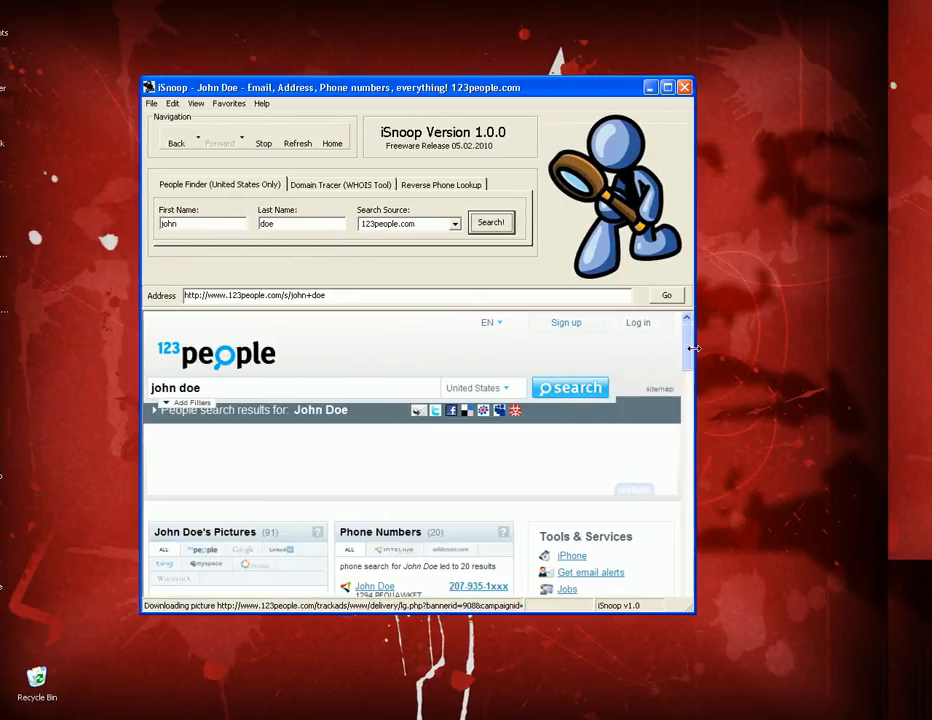
{"action": "scroll", "scroll_direction": "down", "scroll_amount": 3}
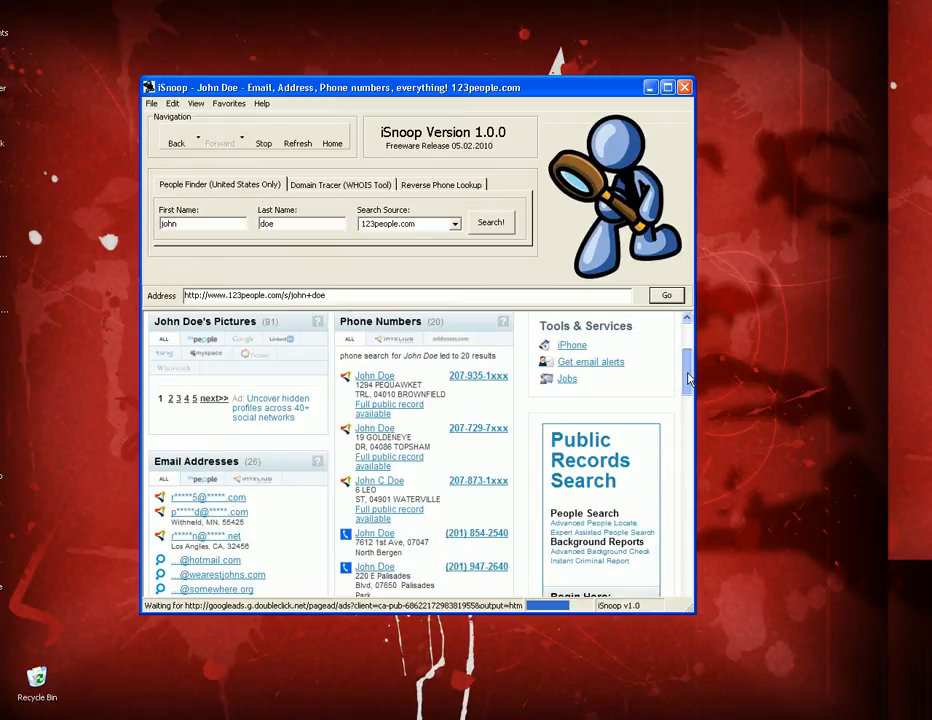
{"action": "scroll", "scroll_direction": "down", "scroll_amount": 3}
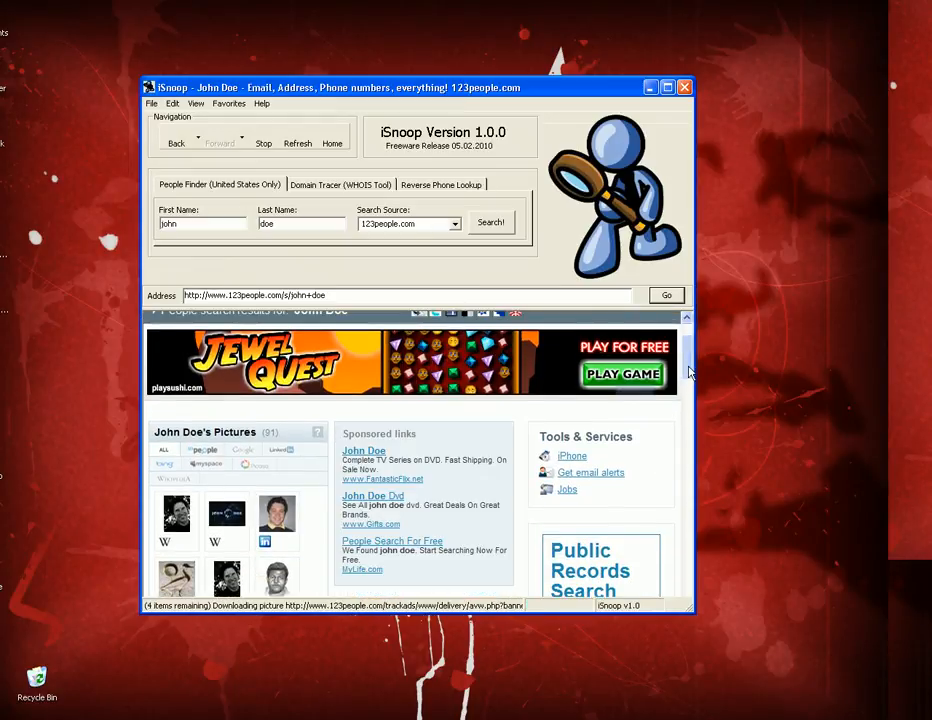
{"action": "scroll", "scroll_direction": "down", "scroll_amount": 3}
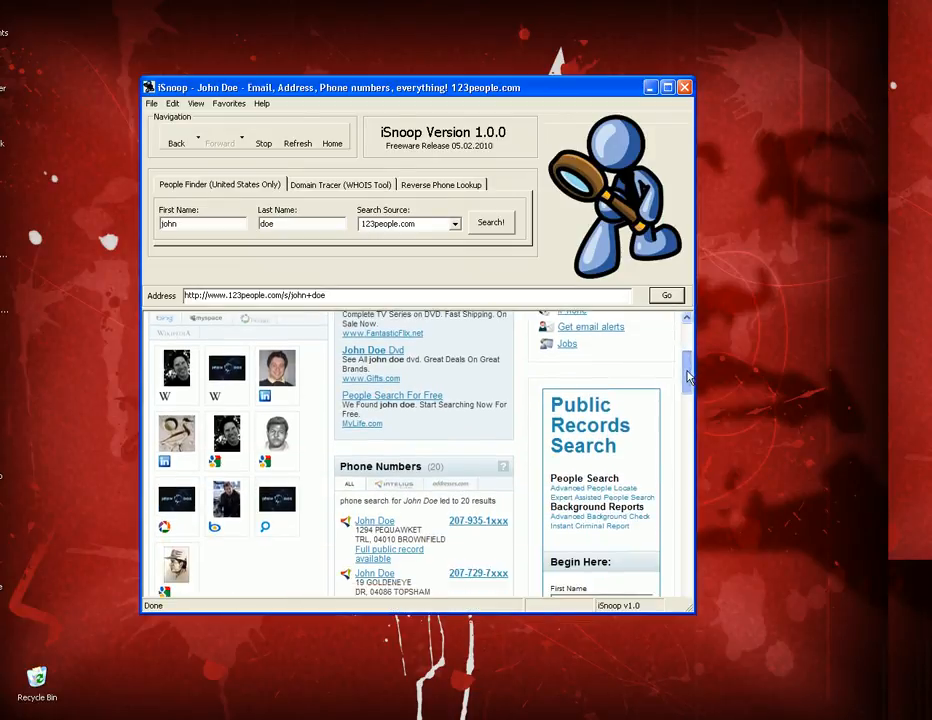
{"action": "scroll", "scroll_direction": "down", "scroll_amount": 3}
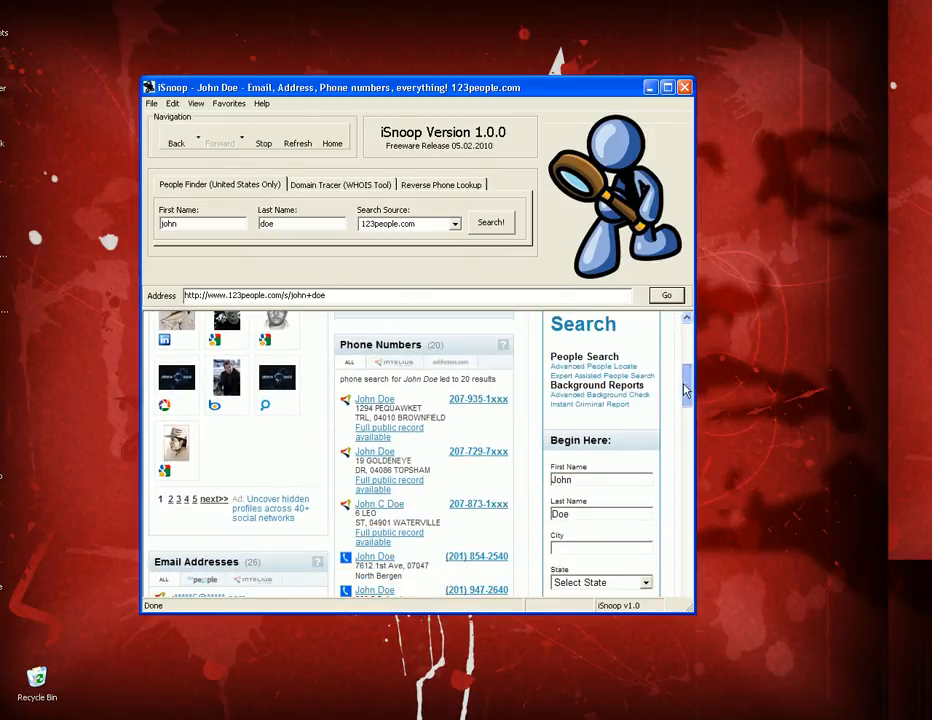
{"action": "scroll", "scroll_direction": "down", "scroll_amount": 3}
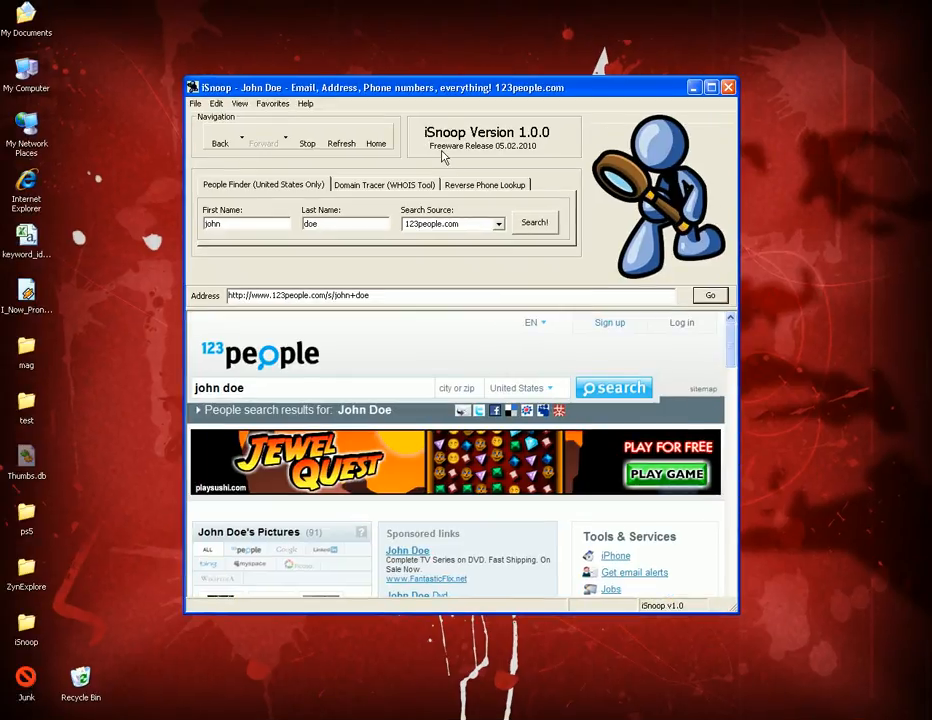
Choose Radaris as the source and rerun the john doe search there.
{"action": "left_click", "coordinate": [496, 224]}
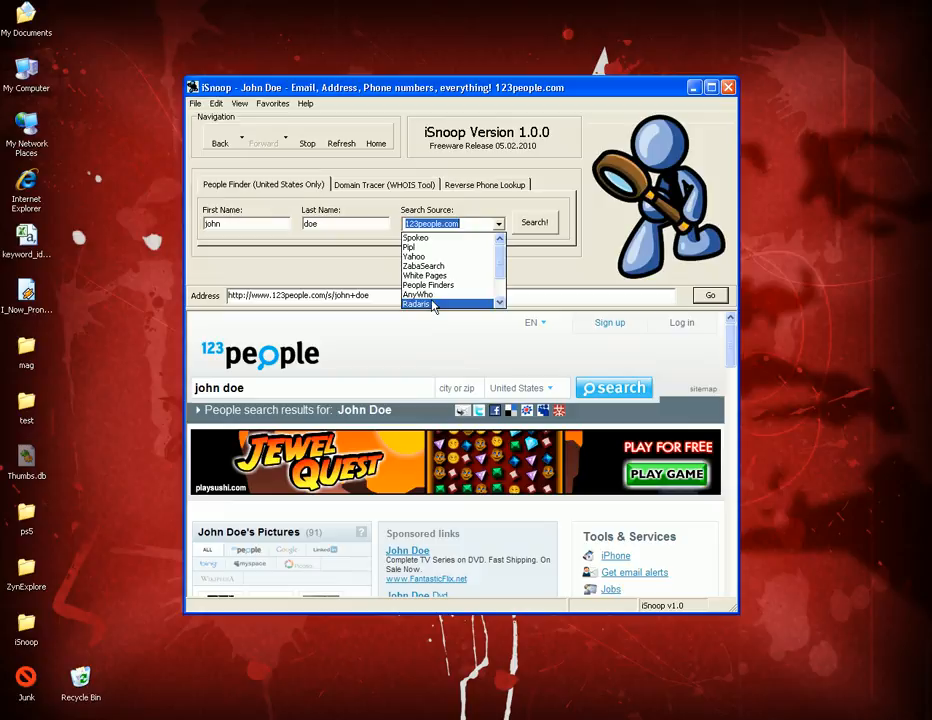
{"action": "left_click", "coordinate": [418, 304]}
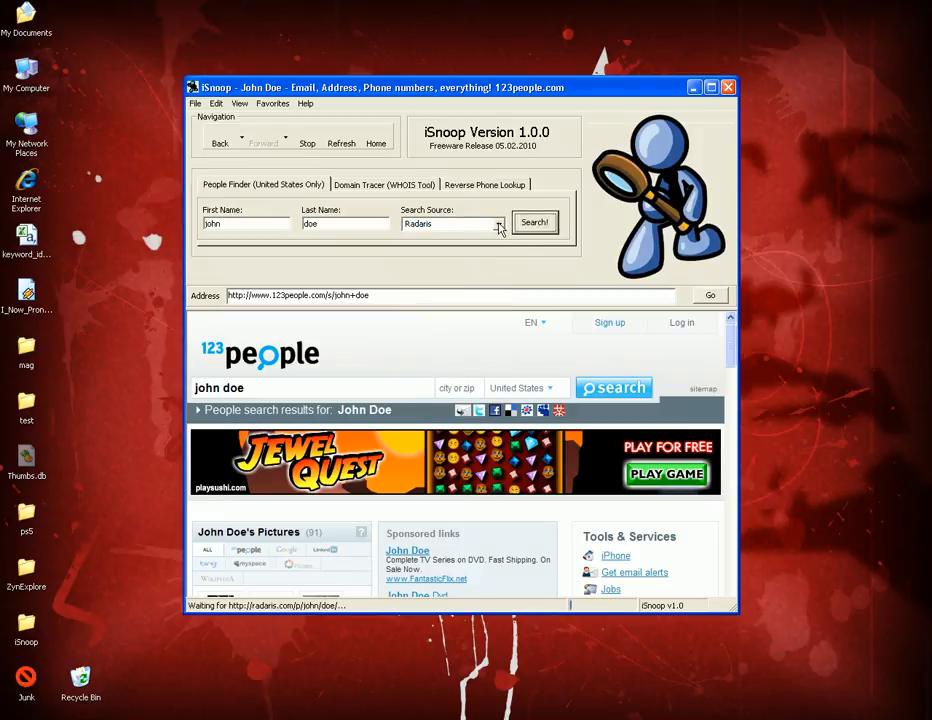
{"action": "left_click", "coordinate": [536, 222]}
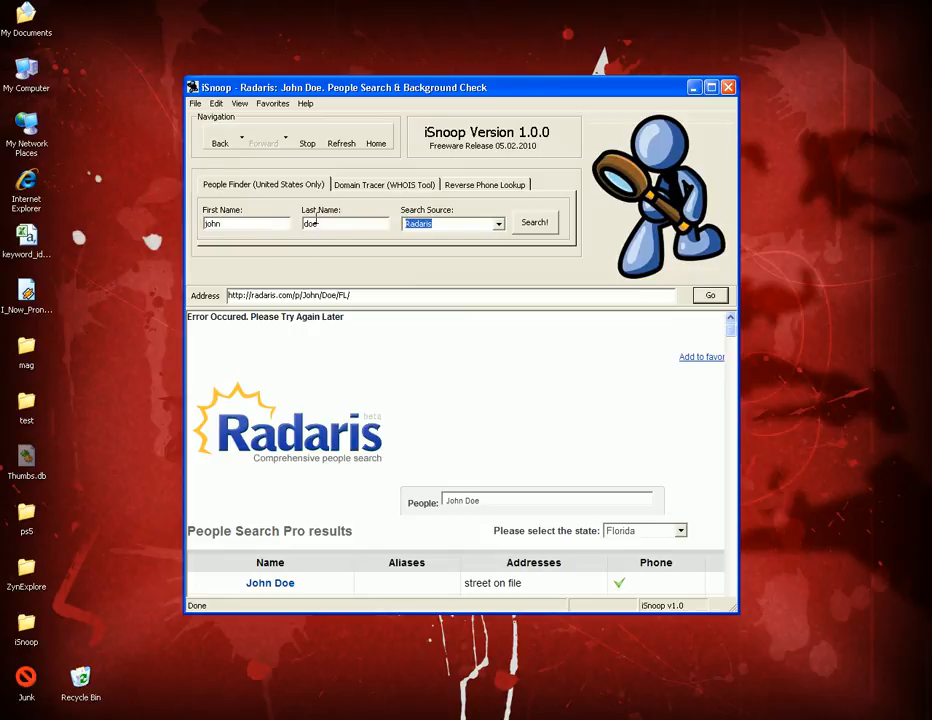
Choose AnyWho as the source to list John Doe White Pages entries.
{"action": "left_click", "coordinate": [496, 224]}
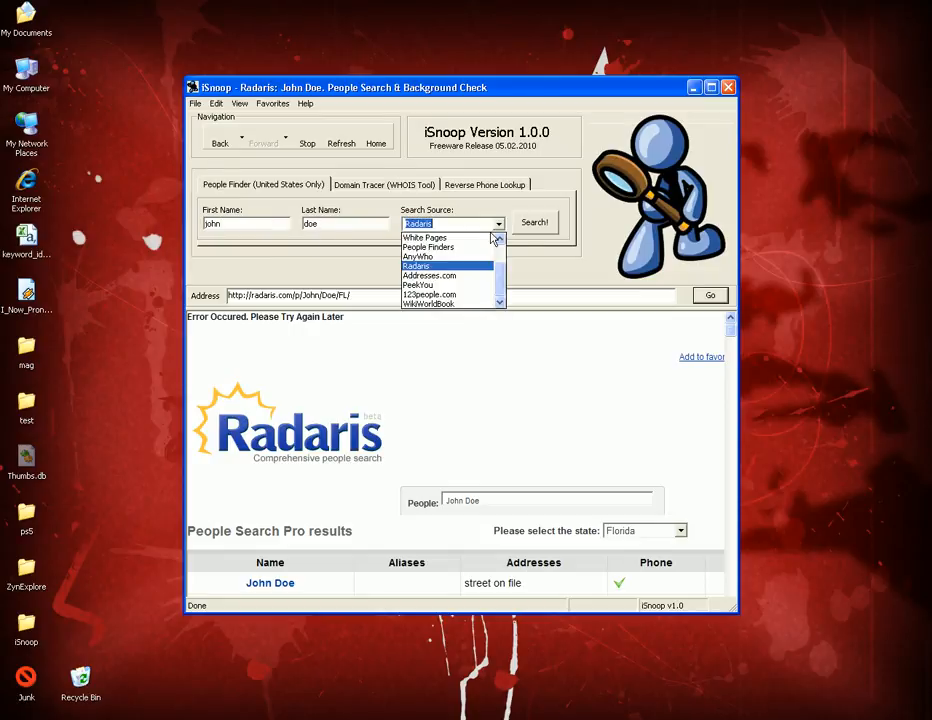
{"action": "left_click", "coordinate": [418, 256]}
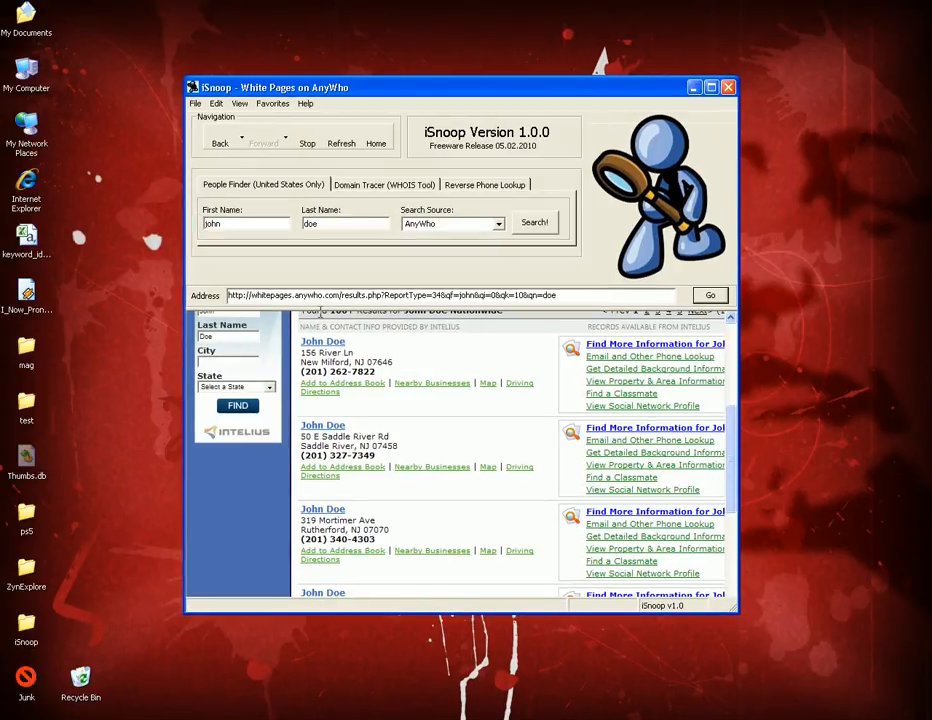
{"action": "mouse_move", "coordinate": [464, 264]}
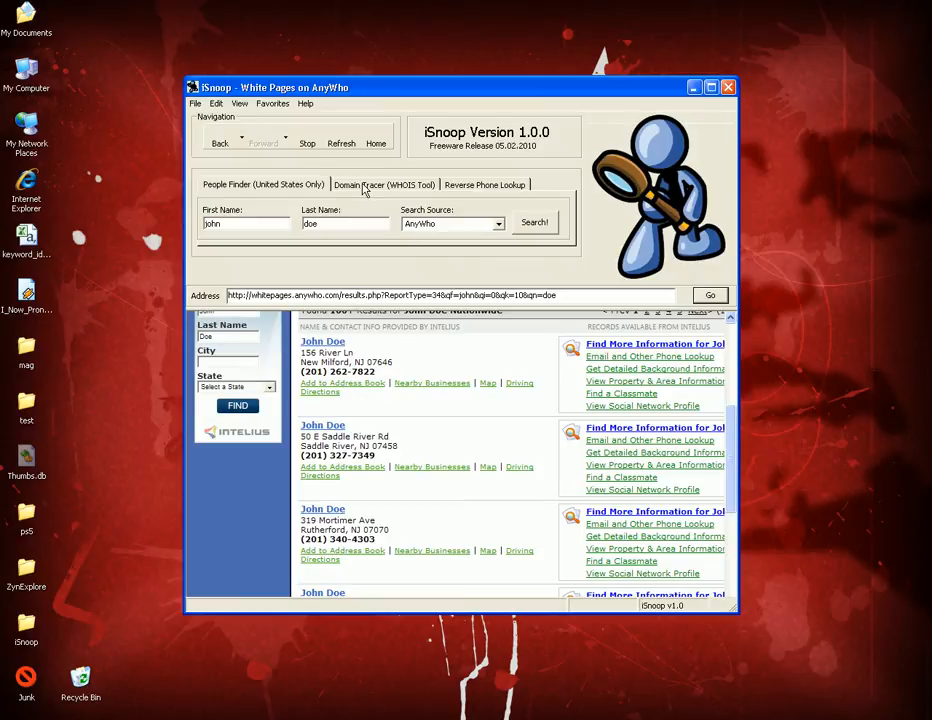
{"action": "left_click", "coordinate": [384, 184]}
{"action": "type", "text": "www.googl"}
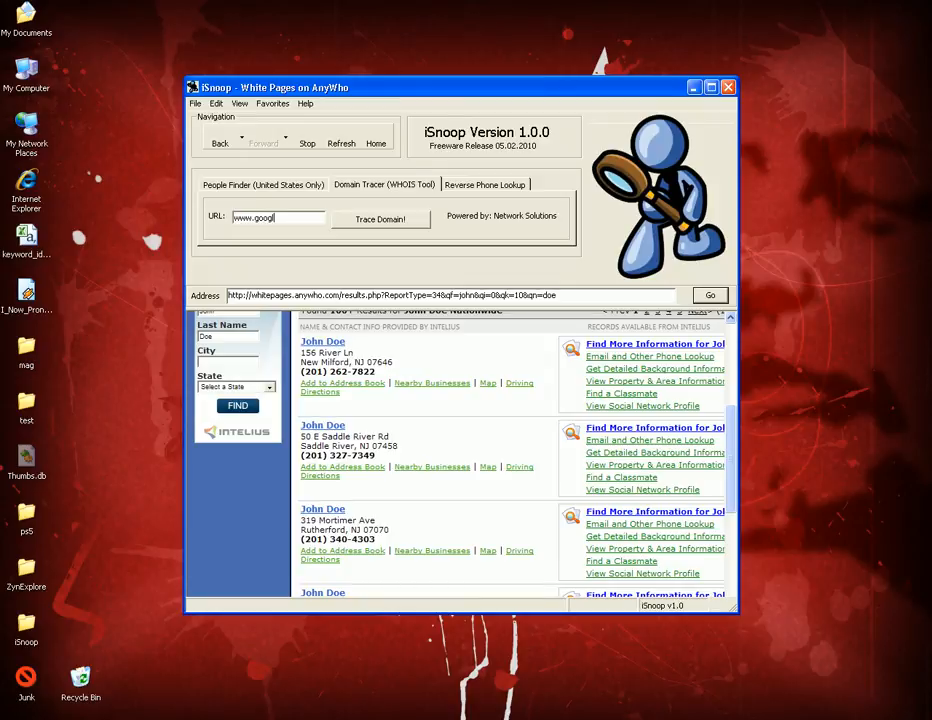
{"action": "left_click", "coordinate": [380, 218]}
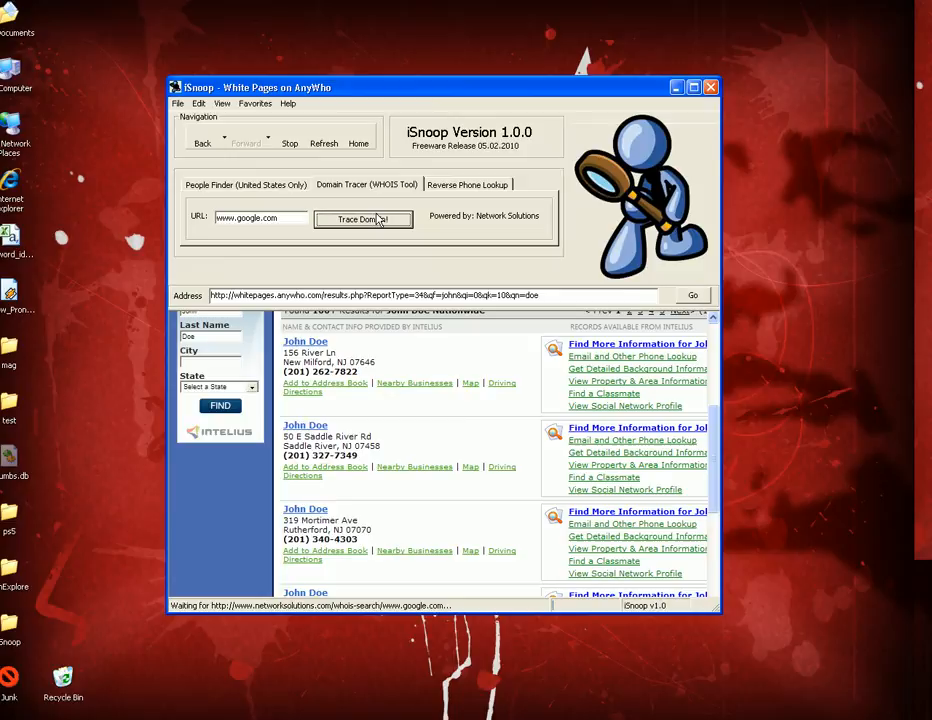
{"action": "left_click", "coordinate": [362, 218]}
{"action": "type", "text": "beautyspa"}
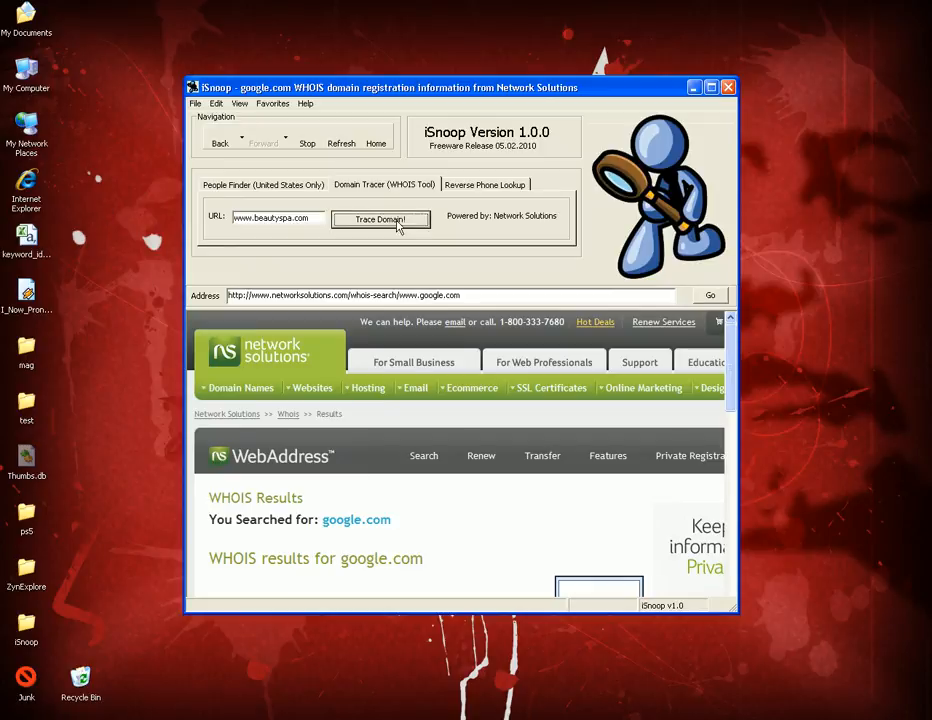
{"action": "left_click", "coordinate": [380, 218]}
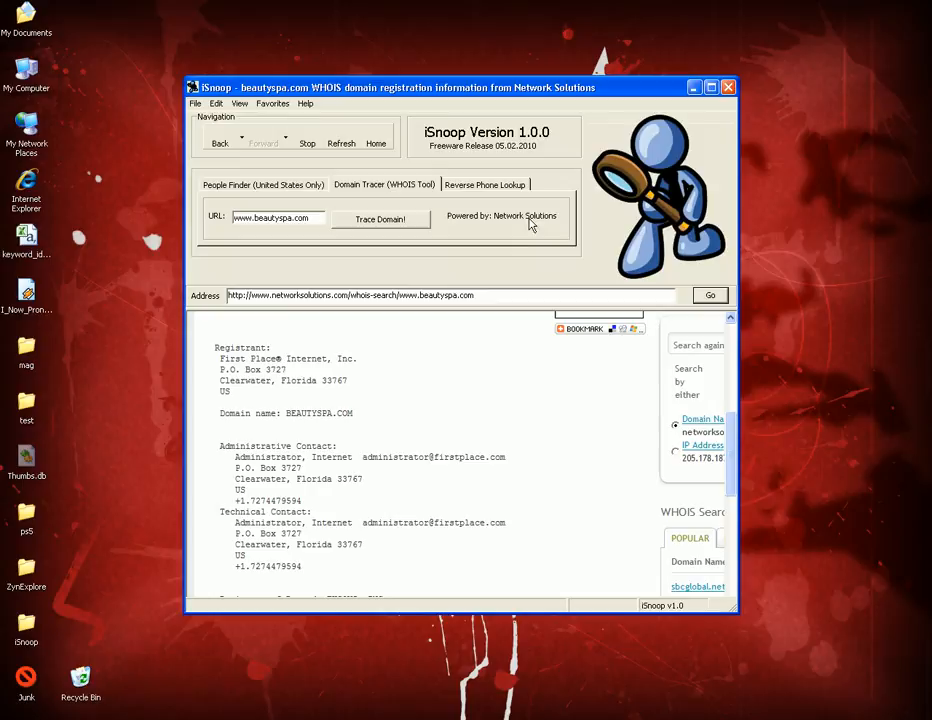
{"action": "left_click", "coordinate": [484, 184]}
{"action": "type", "text": "727"}
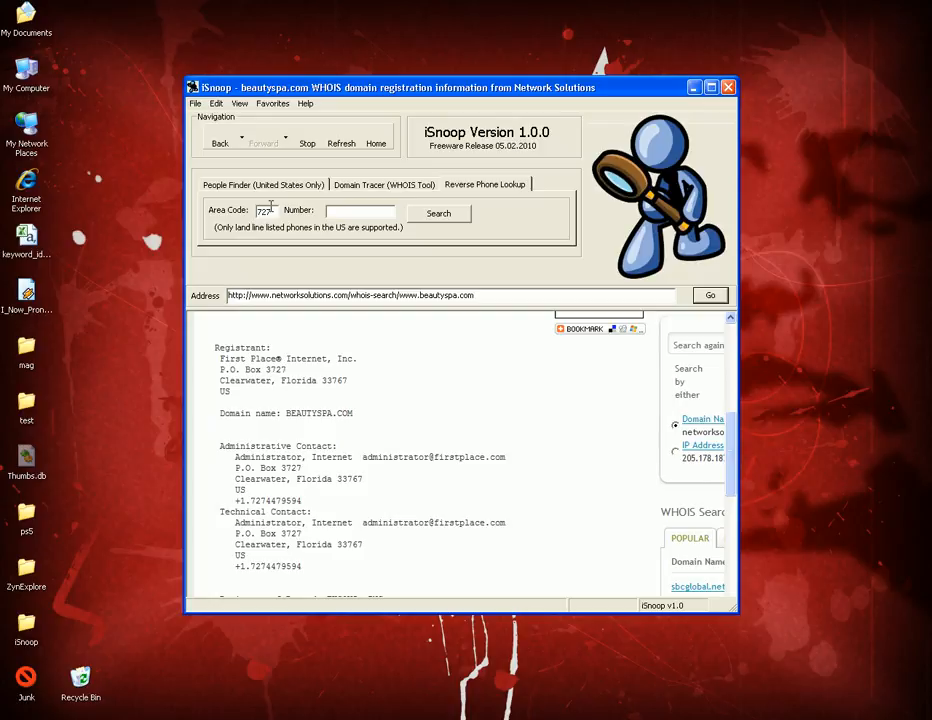
{"action": "mouse_move", "coordinate": [344, 210]}
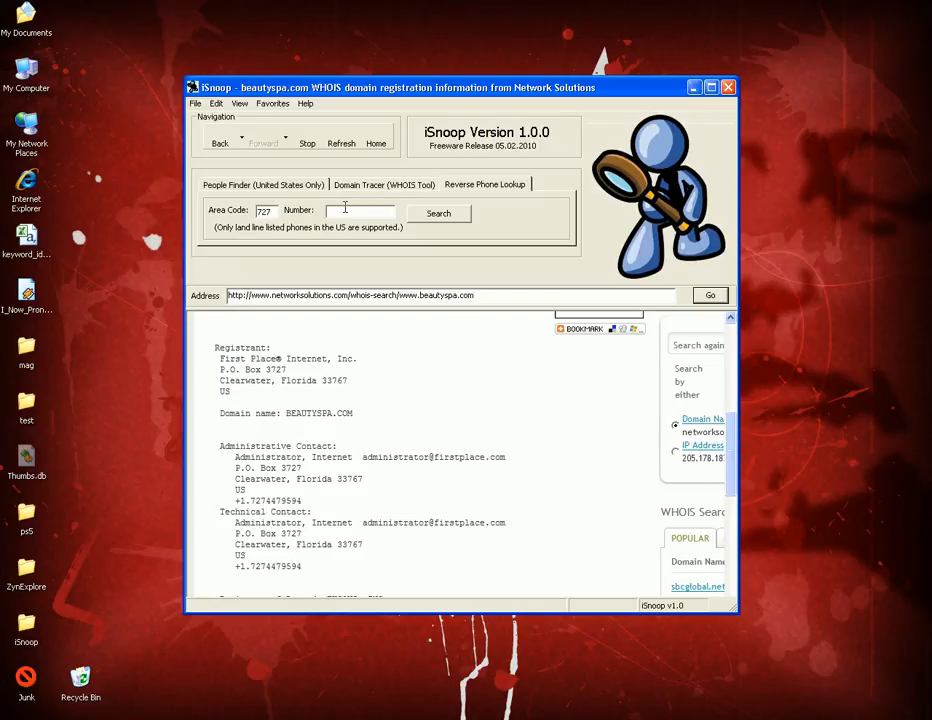
Look up 727 9594, then 323 123431; AnyWho flags both numbers as invalid.
{"action": "type", "text": "9594"}
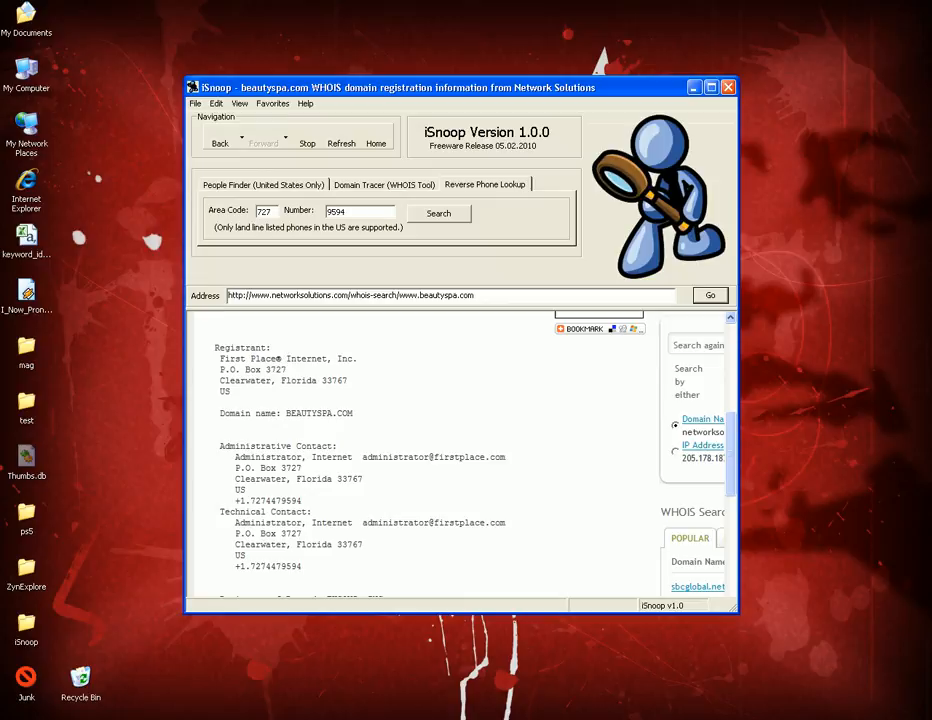
{"action": "left_click", "coordinate": [438, 212]}
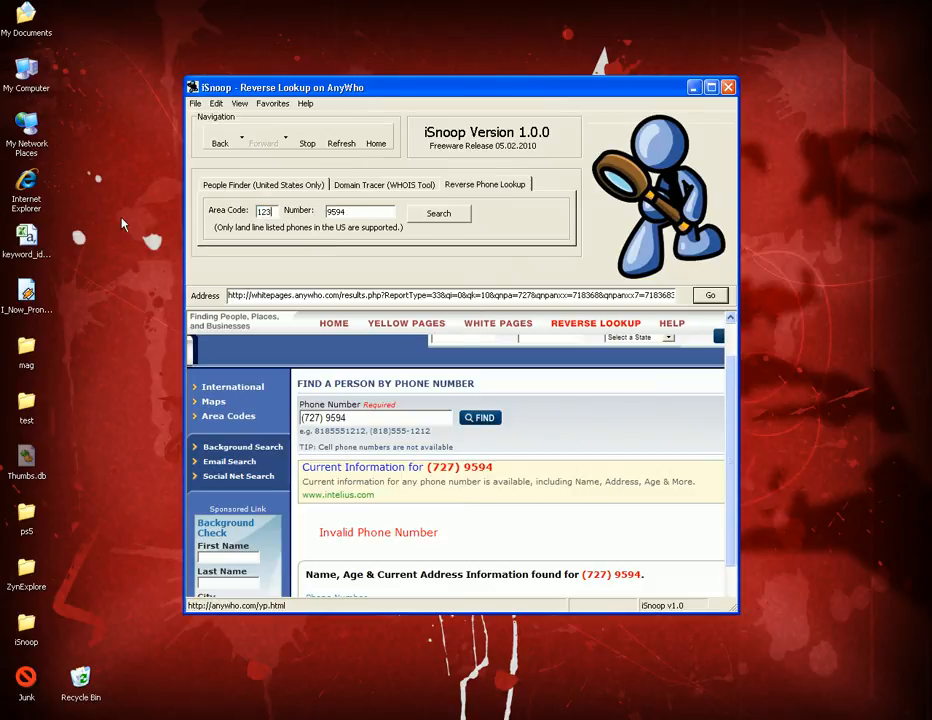
{"action": "type", "text": "123431"}
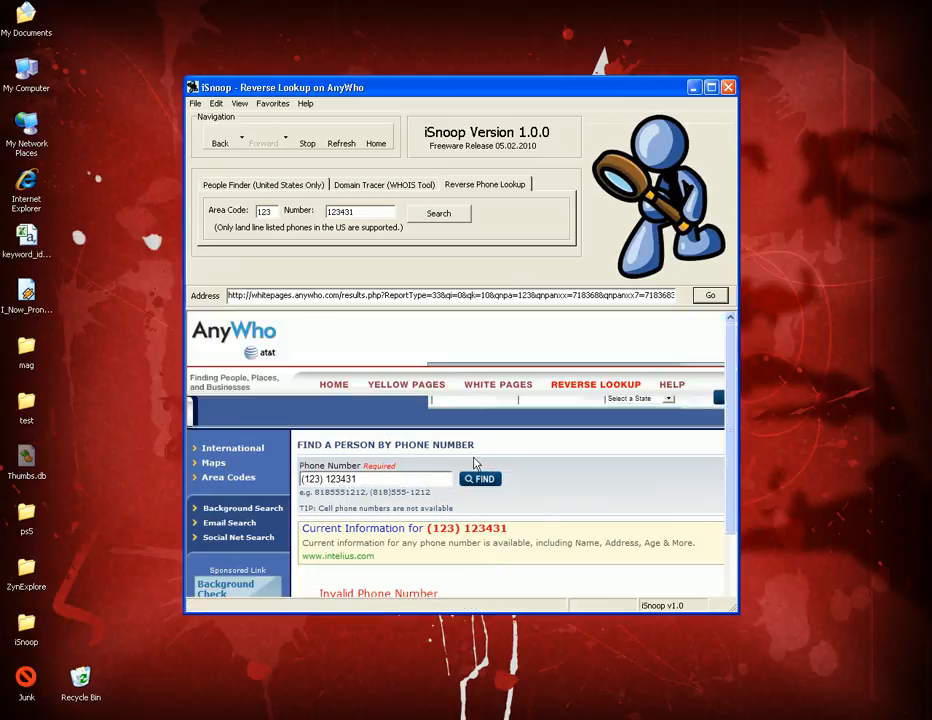
{"action": "mouse_move", "coordinate": [408, 418]}
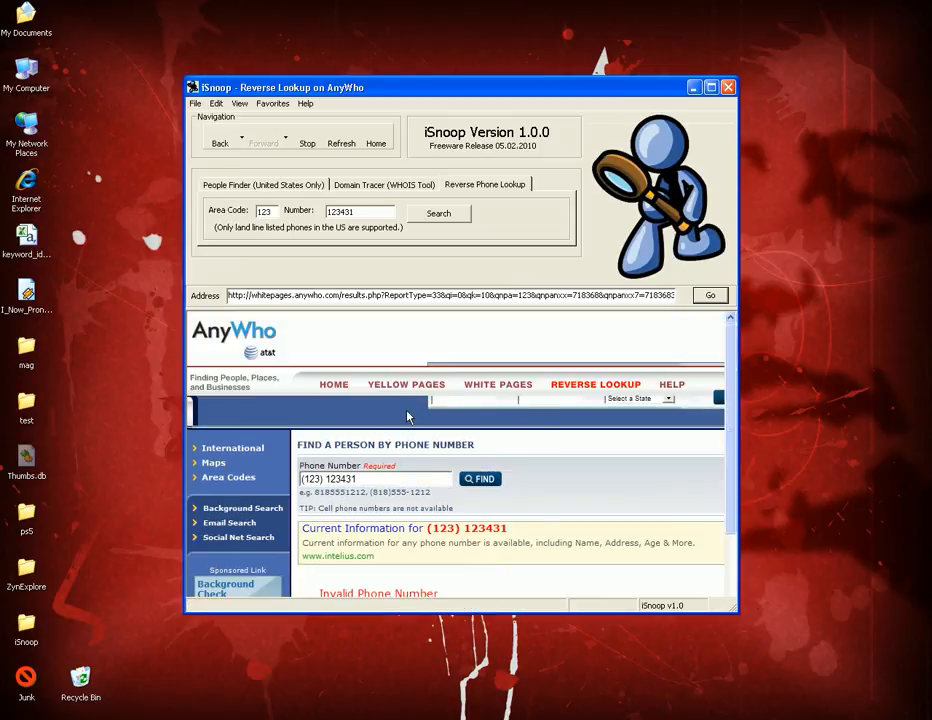
{"action": "mouse_move", "coordinate": [472, 444]}
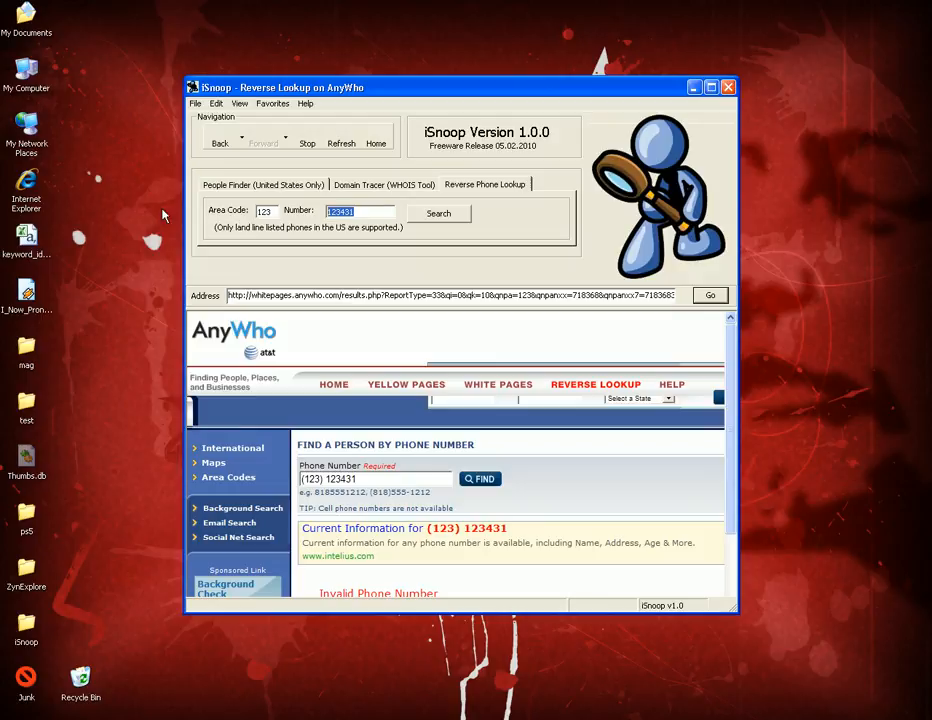
Pass through Domain Tracer and People Finder, then go back to the google.com WHOIS results.
{"action": "left_click", "coordinate": [384, 184]}
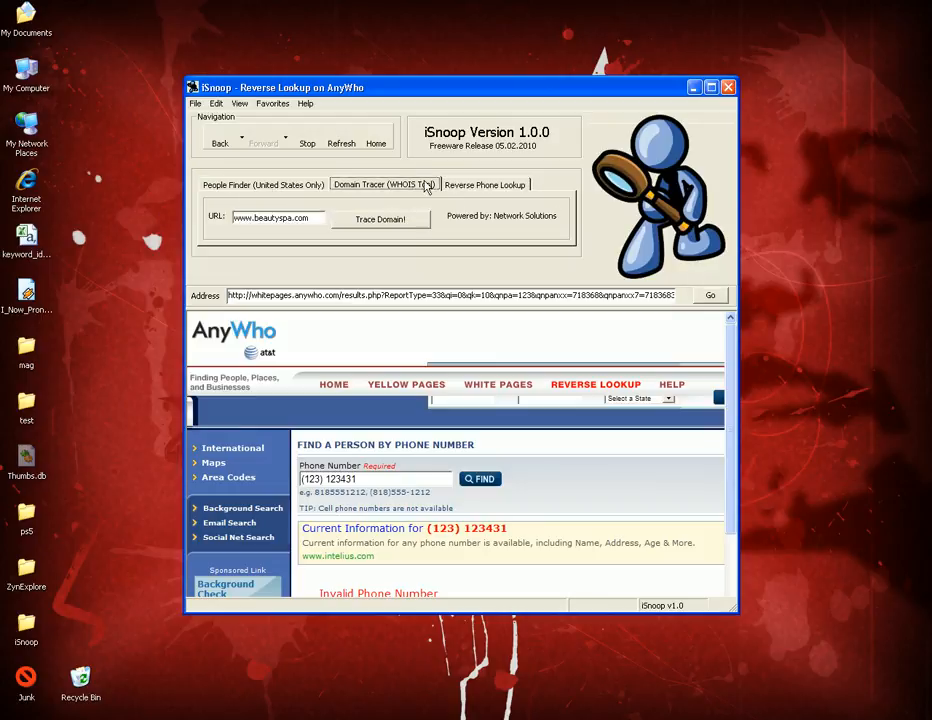
{"action": "left_click", "coordinate": [264, 184]}
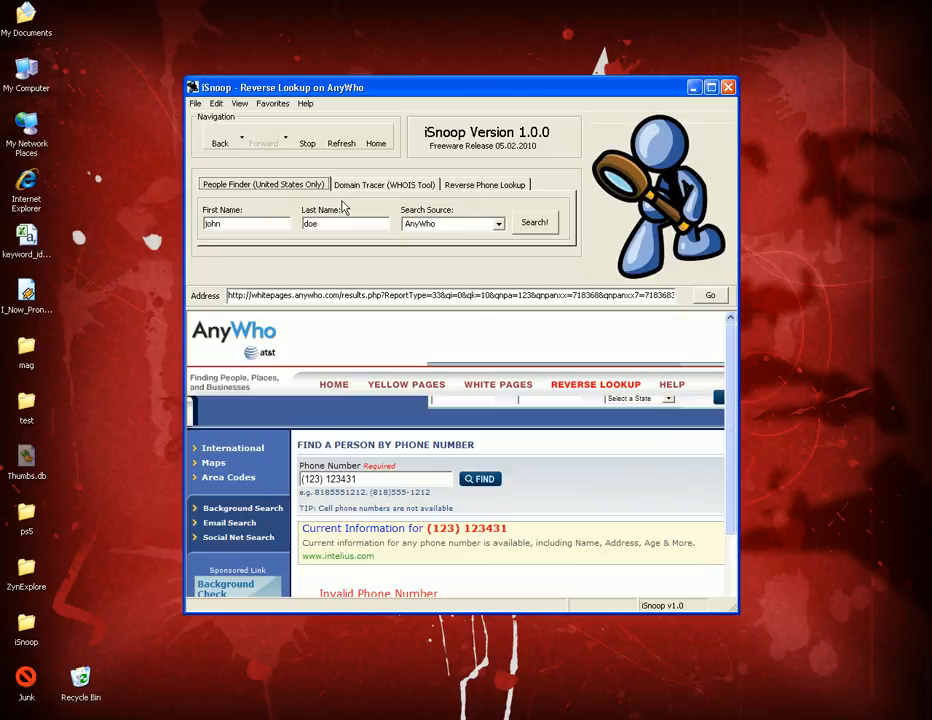
{"action": "mouse_move", "coordinate": [344, 206]}
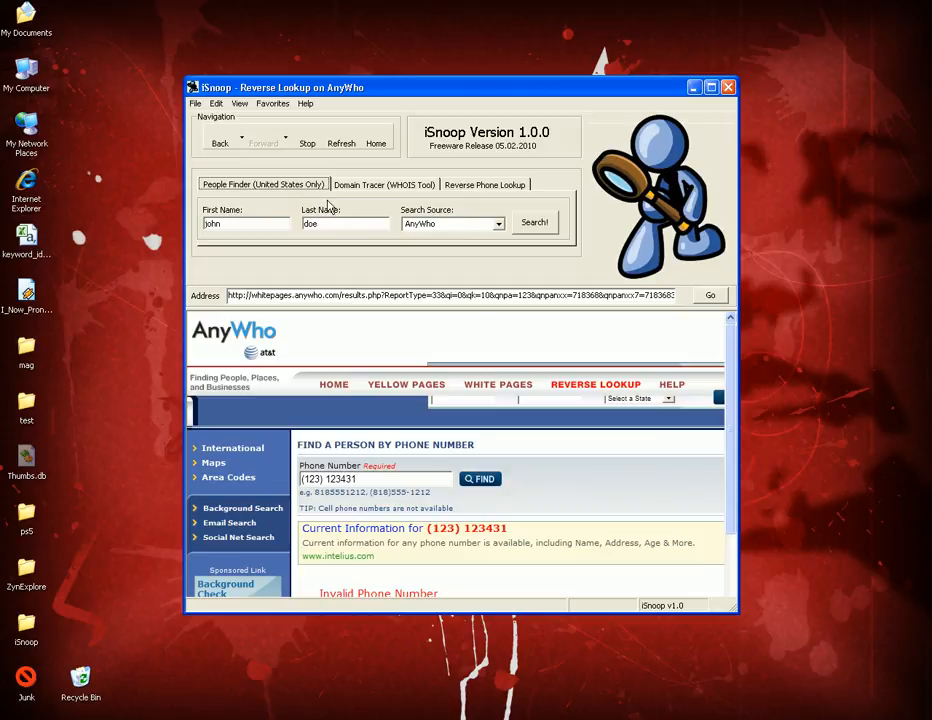
{"action": "left_click", "coordinate": [220, 144]}
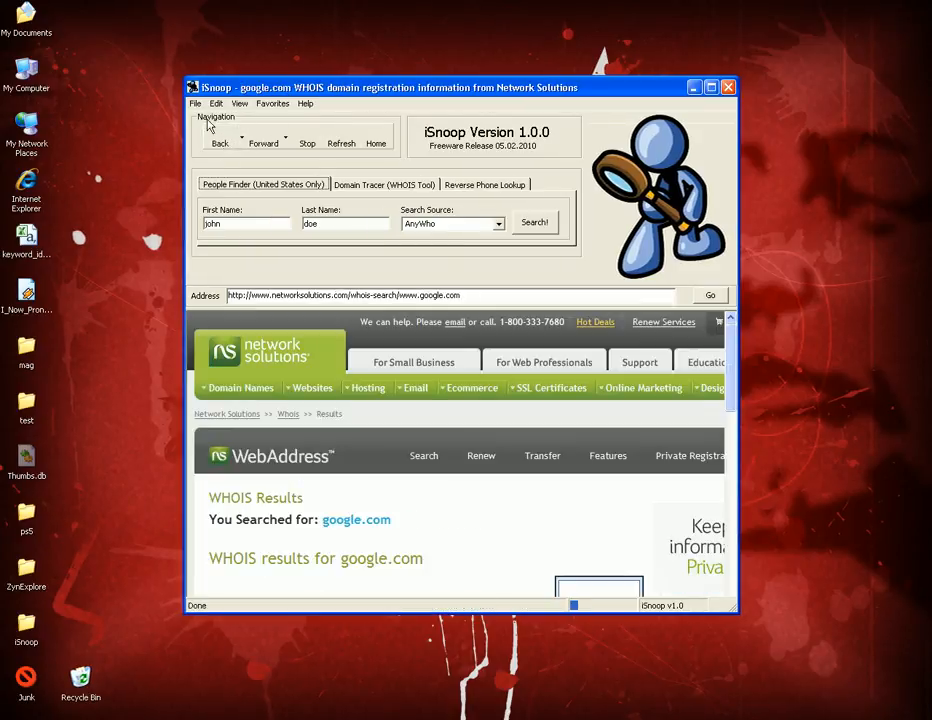
{"action": "left_click", "coordinate": [196, 104]}
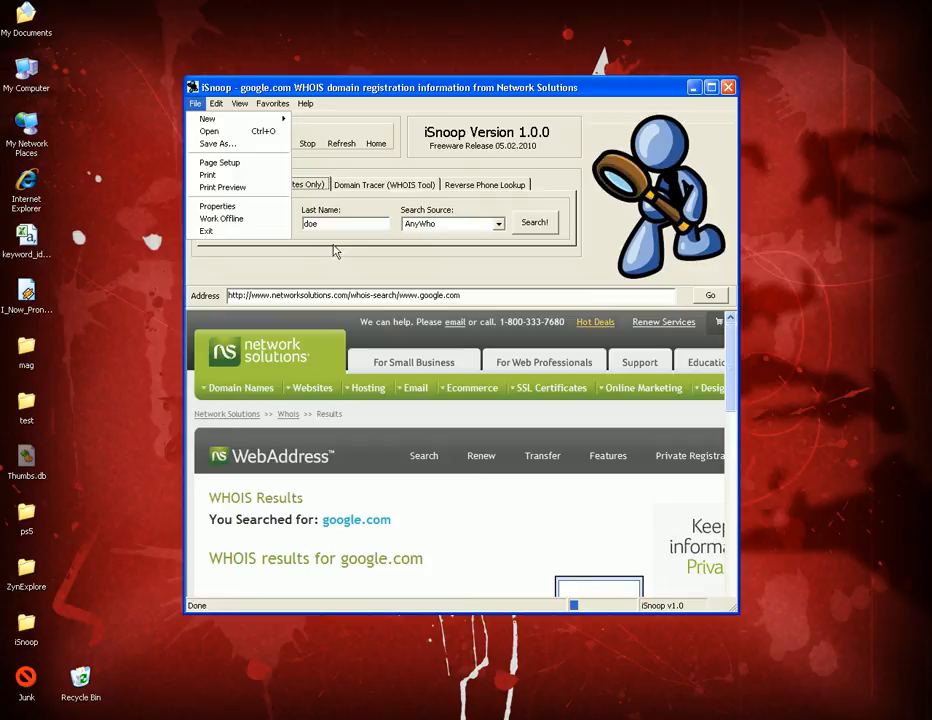
{"action": "left_click", "coordinate": [272, 104]}
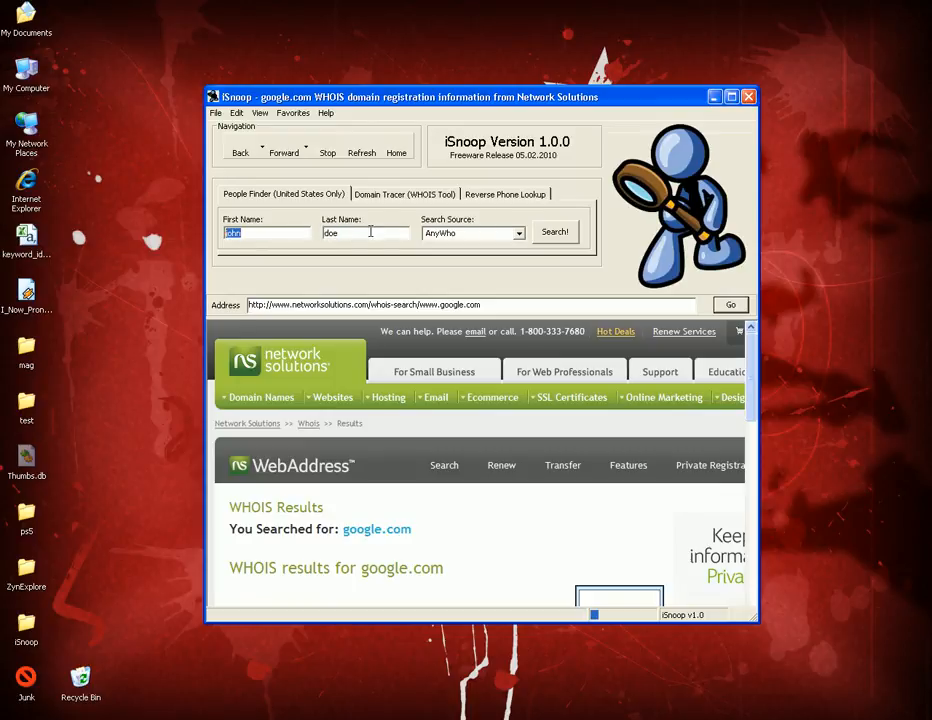
{"action": "mouse_move", "coordinate": [180, 224]}
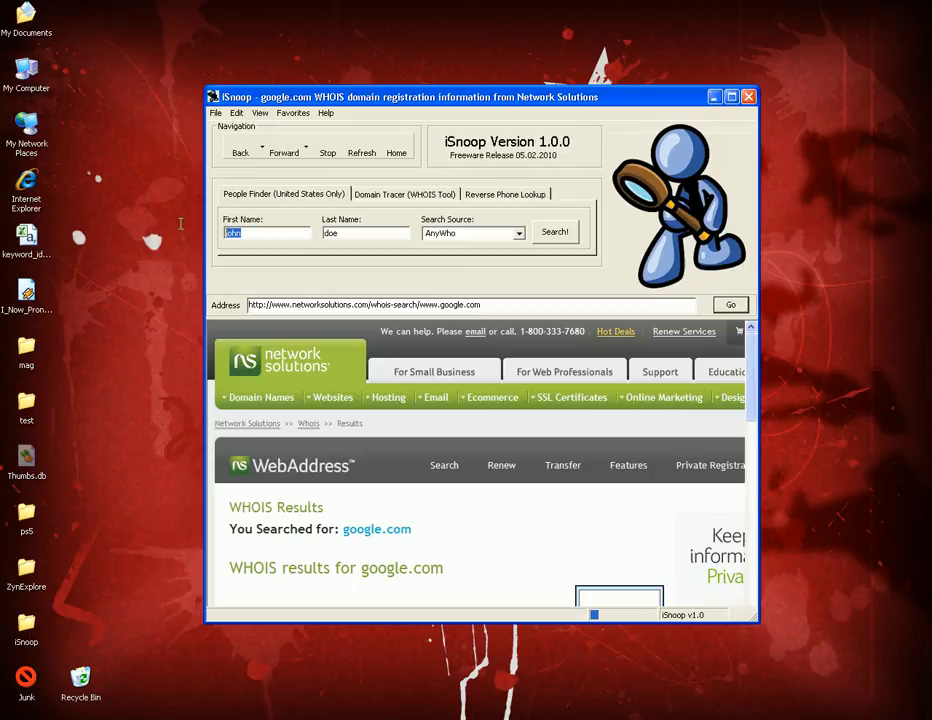
Return to the Reverse Phone Lookup form still holding area code 323 and number 123431.
{"action": "left_click", "coordinate": [364, 232]}
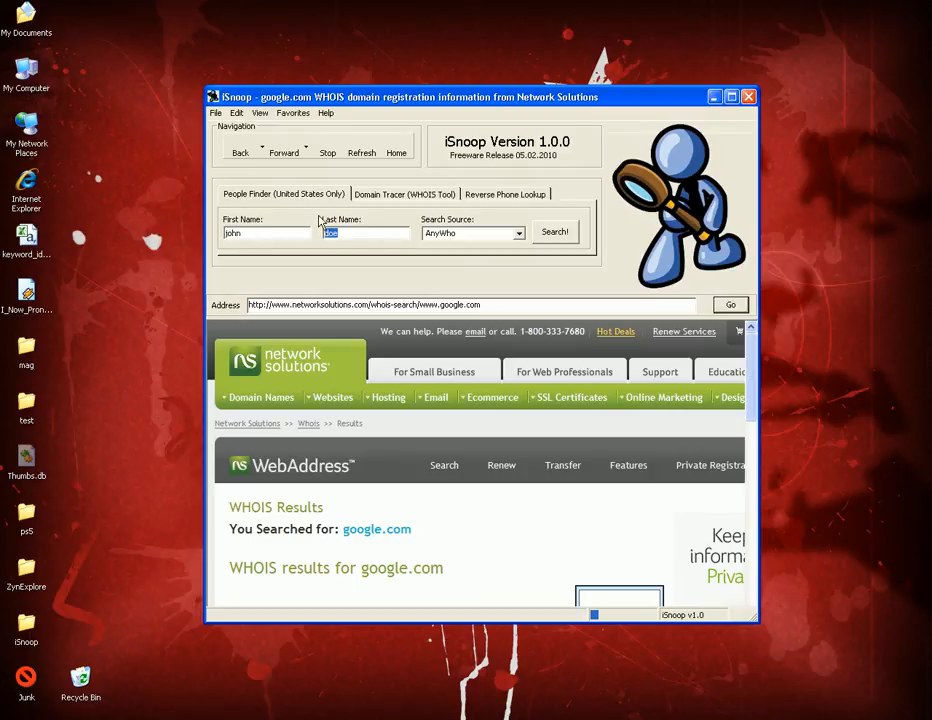
{"action": "left_click", "coordinate": [404, 194]}
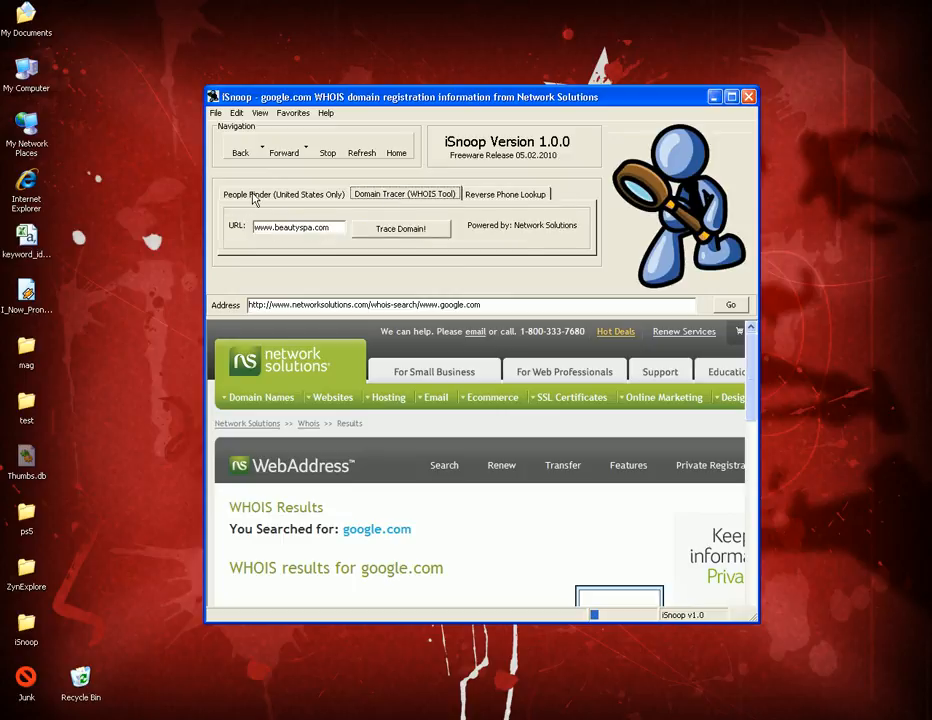
{"action": "left_click", "coordinate": [504, 194]}
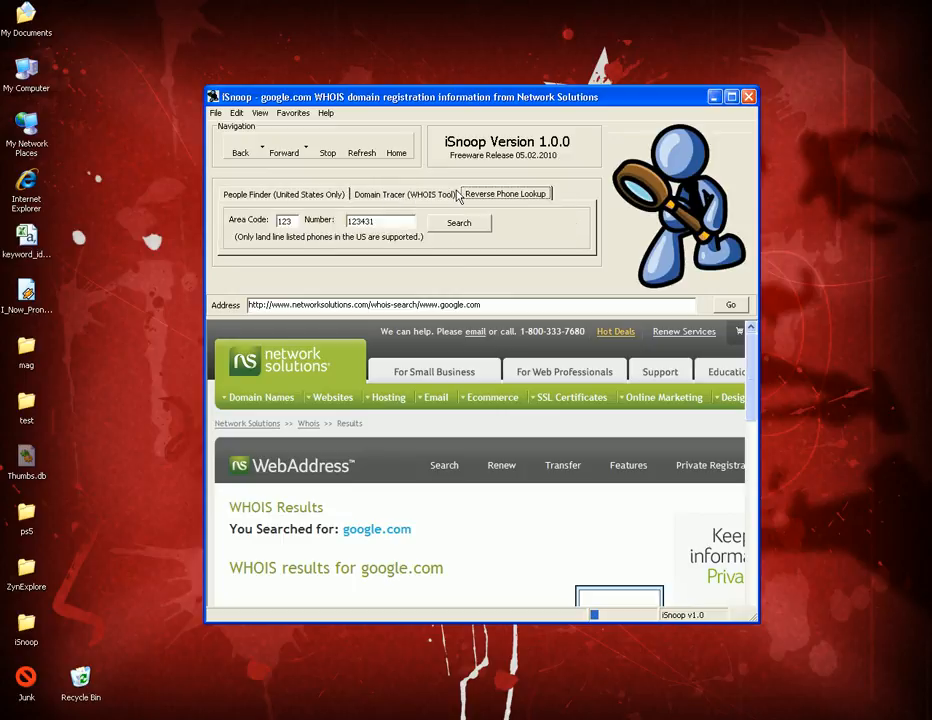